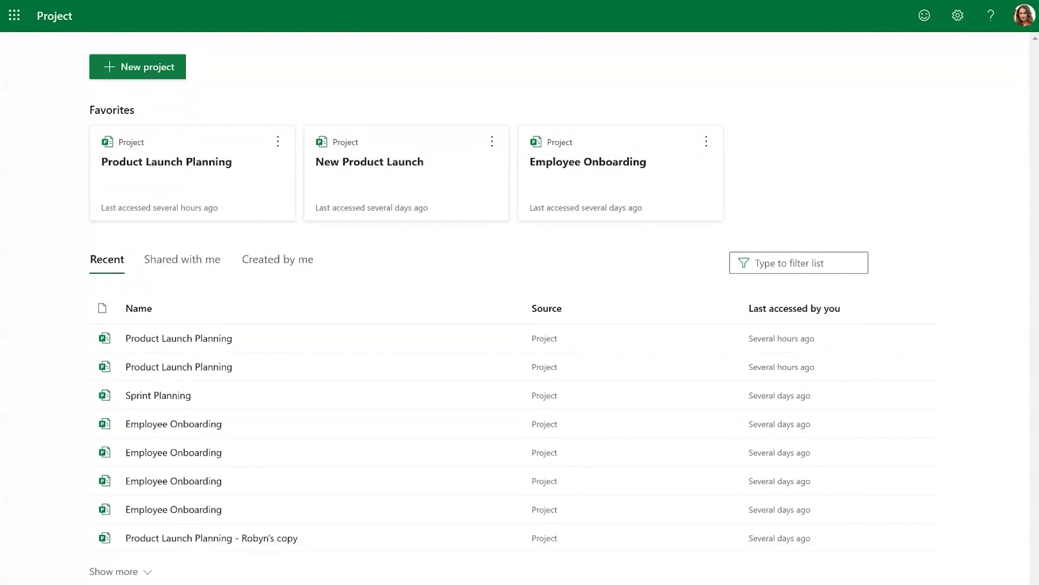
pyautogui.moveTo(137, 66)
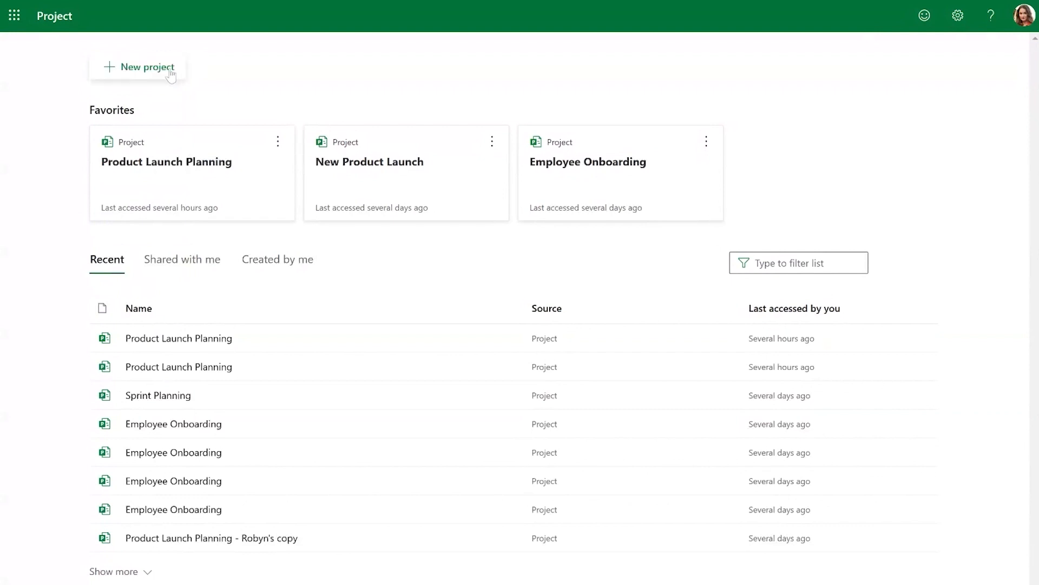
pyautogui.moveTo(170, 73)
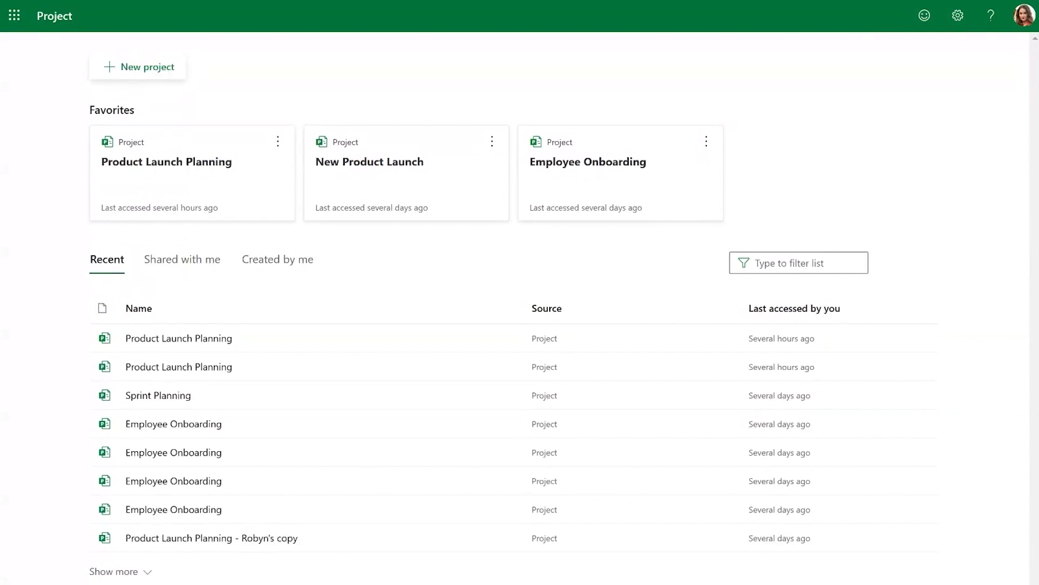
# - Start creating a new project from the Project home page
pyautogui.click(138, 66)
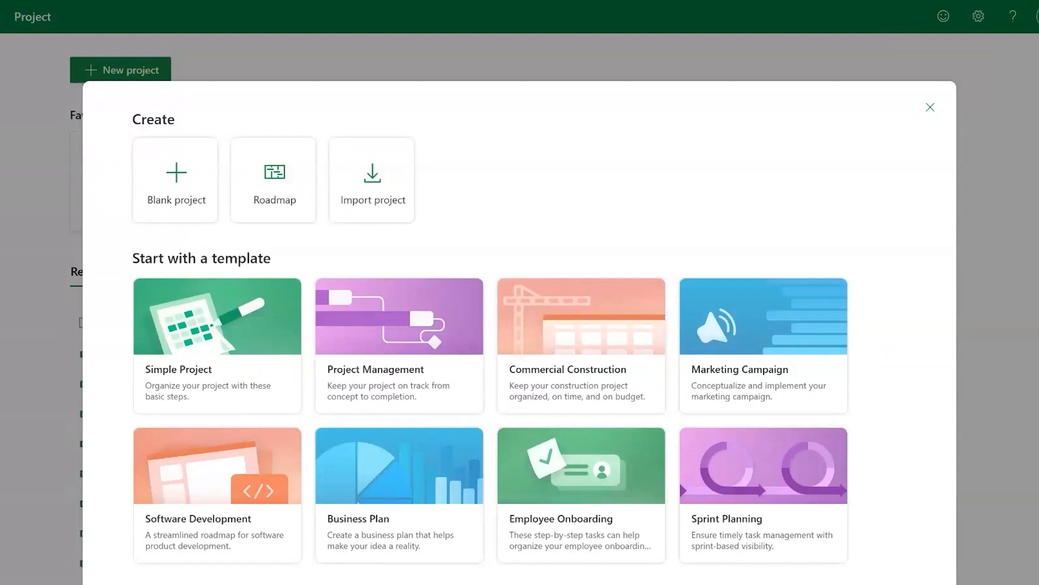
pyautogui.moveTo(335, 444)
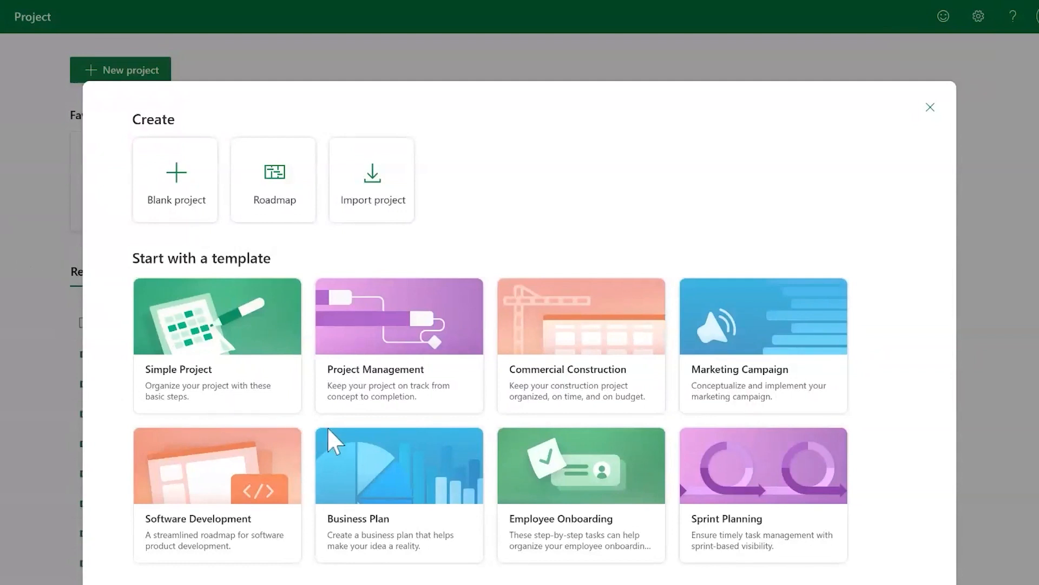
pyautogui.moveTo(552, 475)
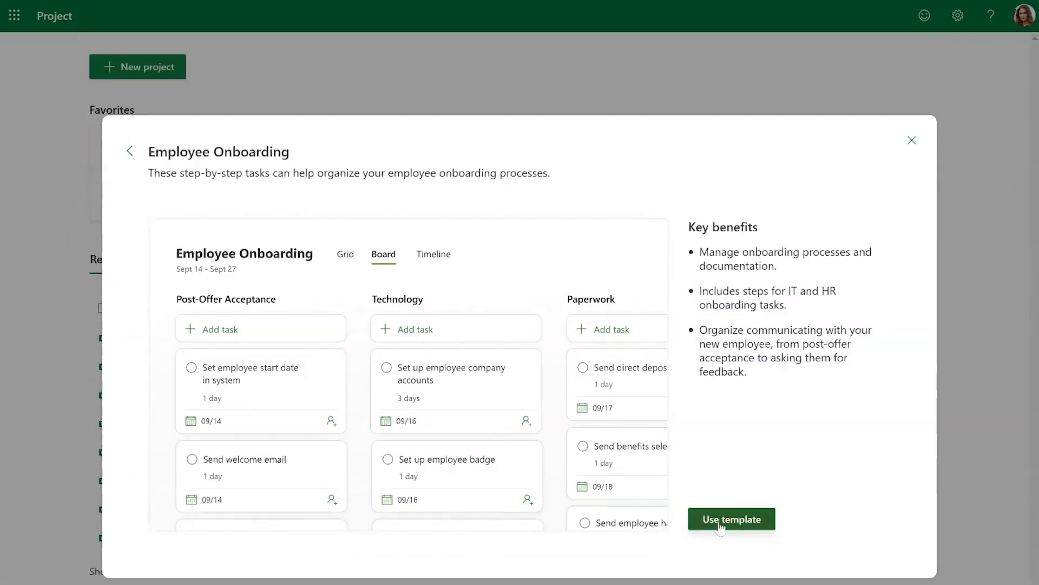
# - Create the Employee Onboarding project and delete the Set employee start date task from the board
pyautogui.click(731, 519)
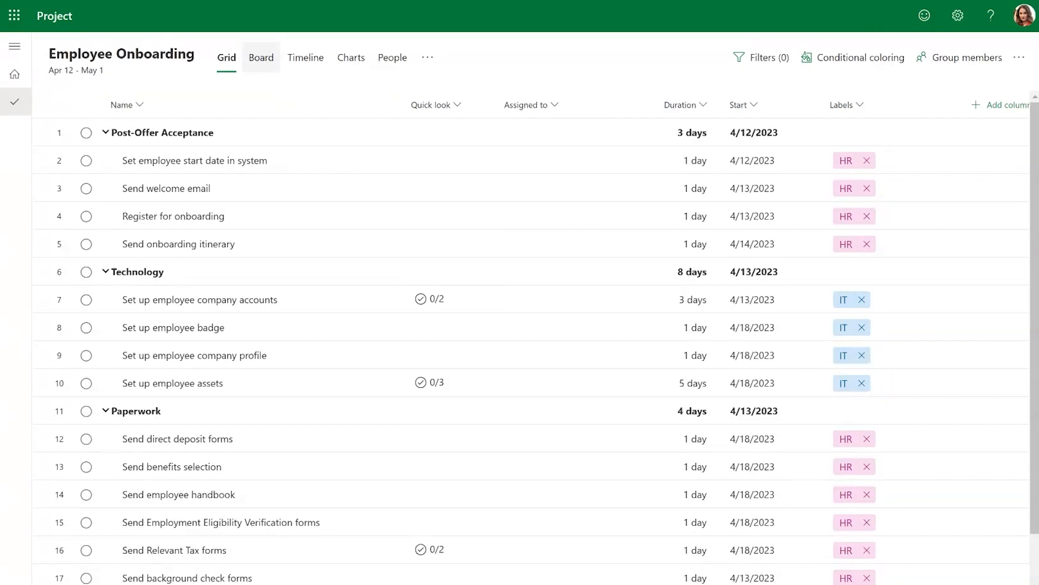
pyautogui.click(261, 57)
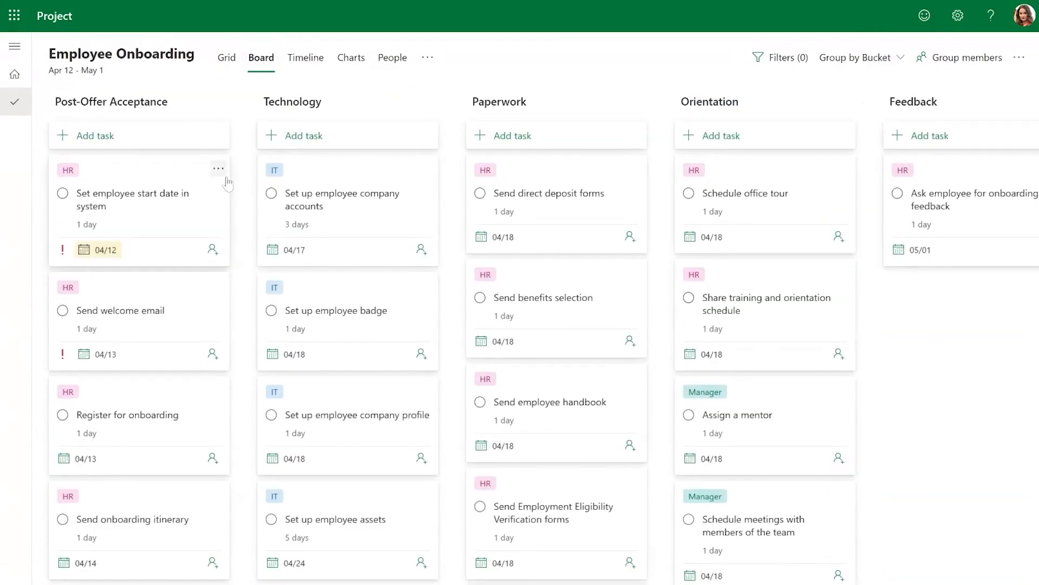
pyautogui.moveTo(145, 208)
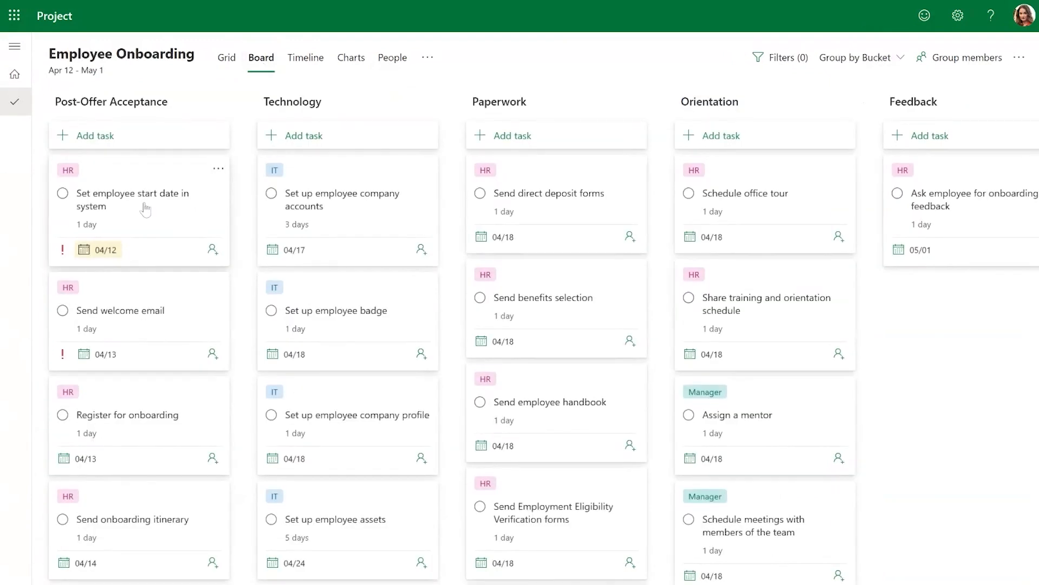
pyautogui.click(132, 199)
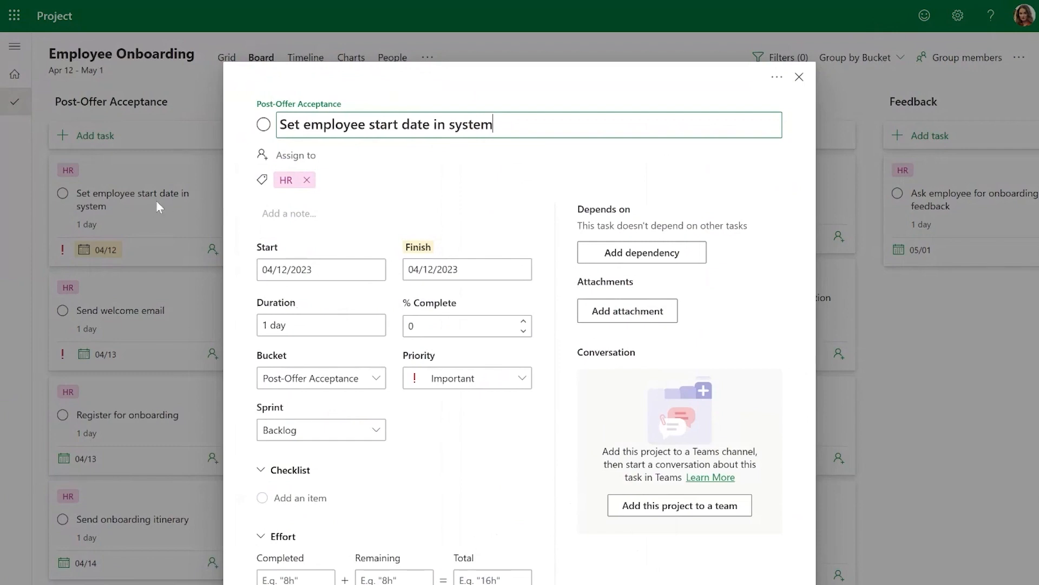
pyautogui.click(799, 77)
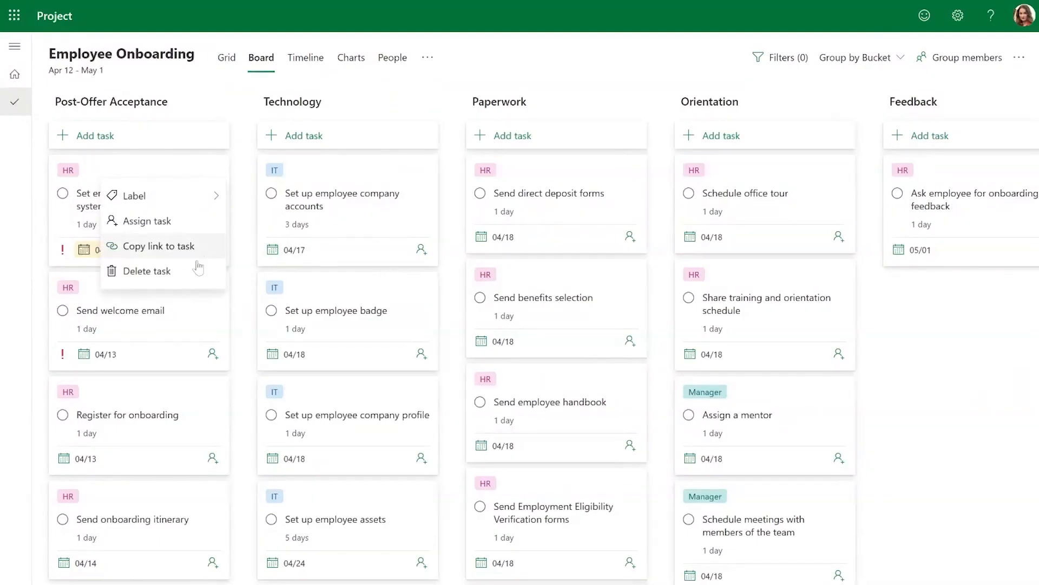
pyautogui.click(147, 270)
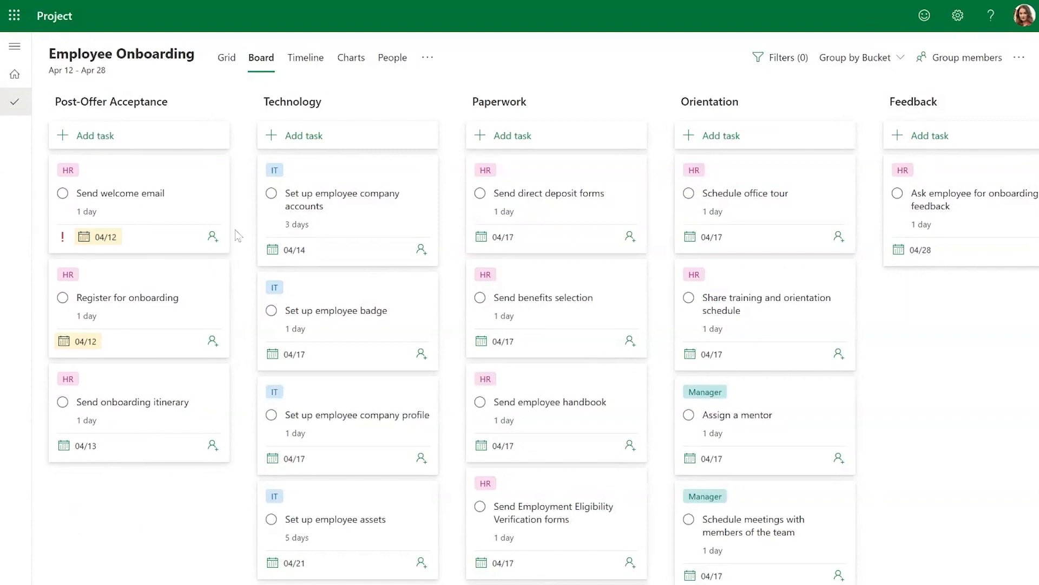
# - Assign Send welcome email to the member matching 'isa' and view the project timeline
pyautogui.write('isa')
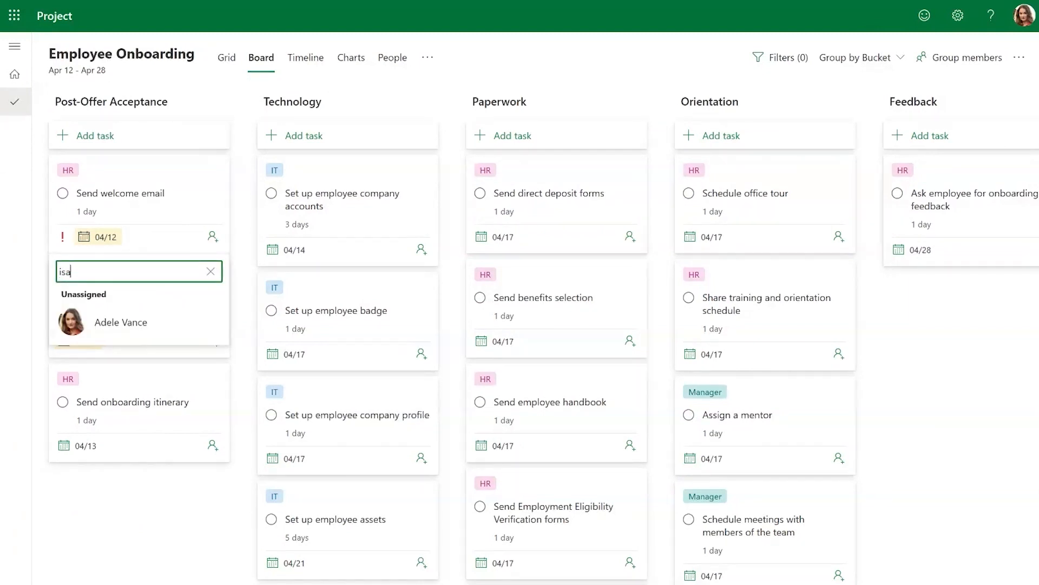
pyautogui.click(120, 322)
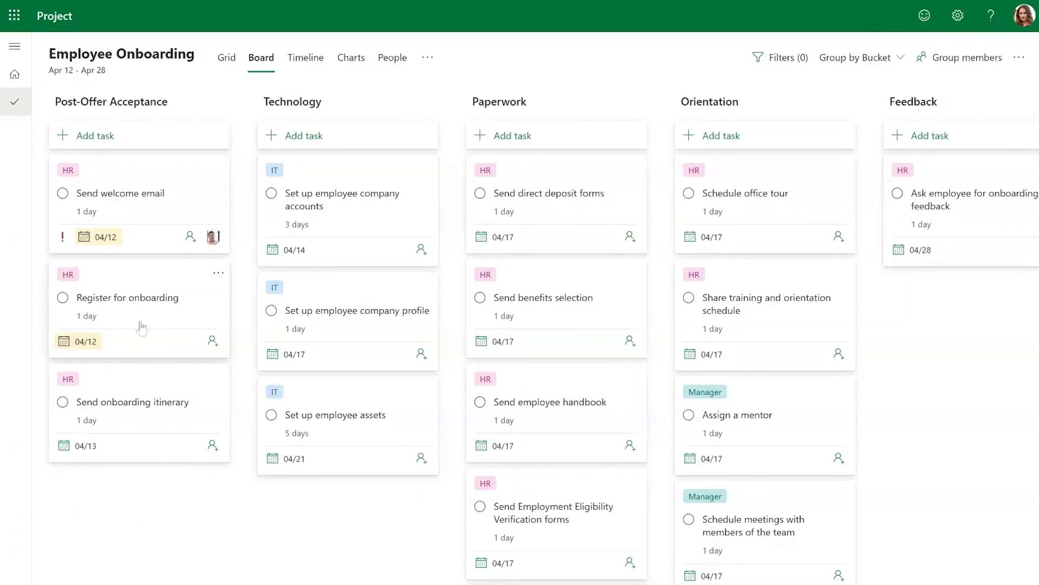
pyautogui.click(306, 57)
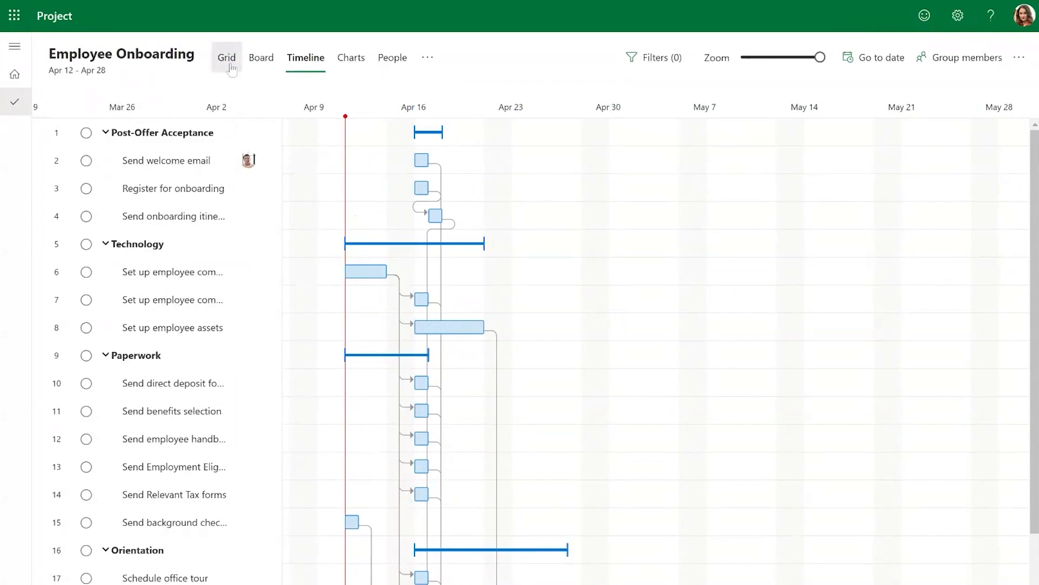
# - Show the tasks as a grid and list the columns that can be added
pyautogui.click(226, 58)
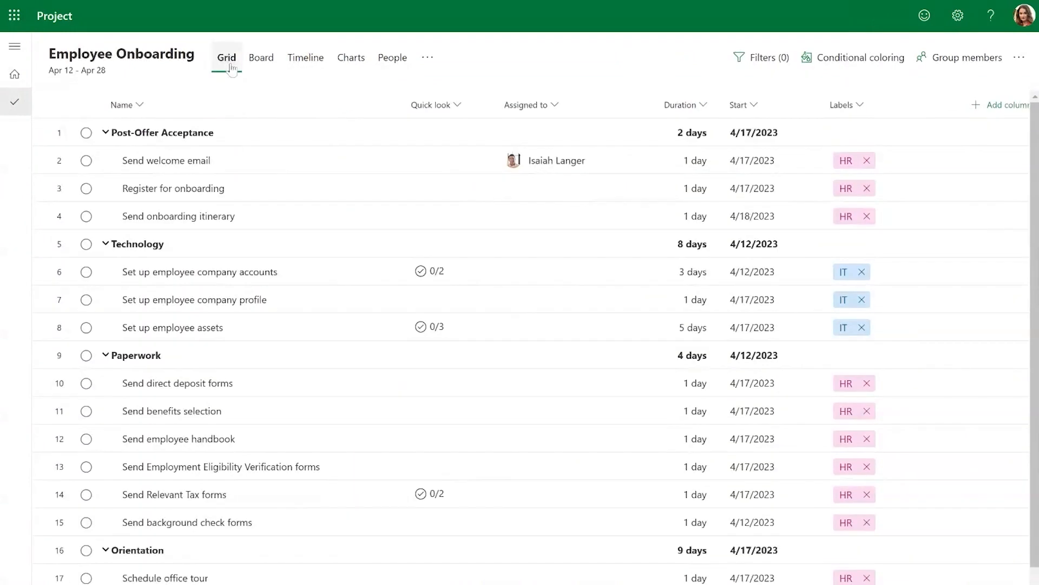
pyautogui.click(960, 105)
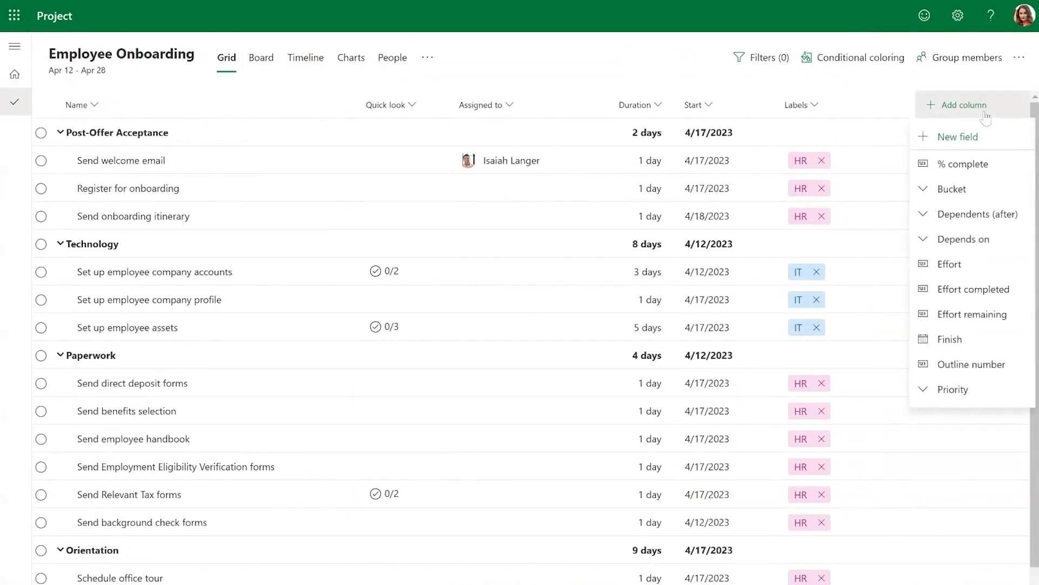